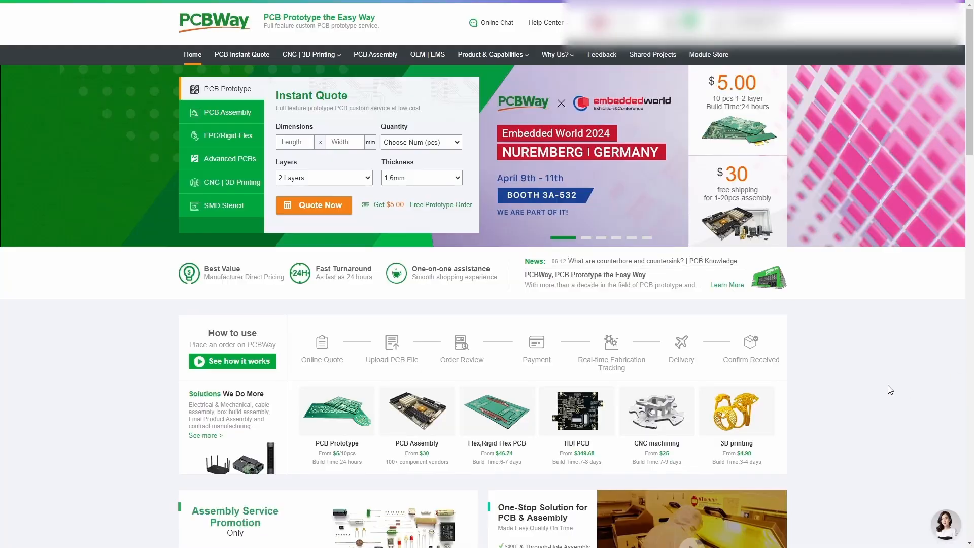
pyautogui.moveTo(950, 390)
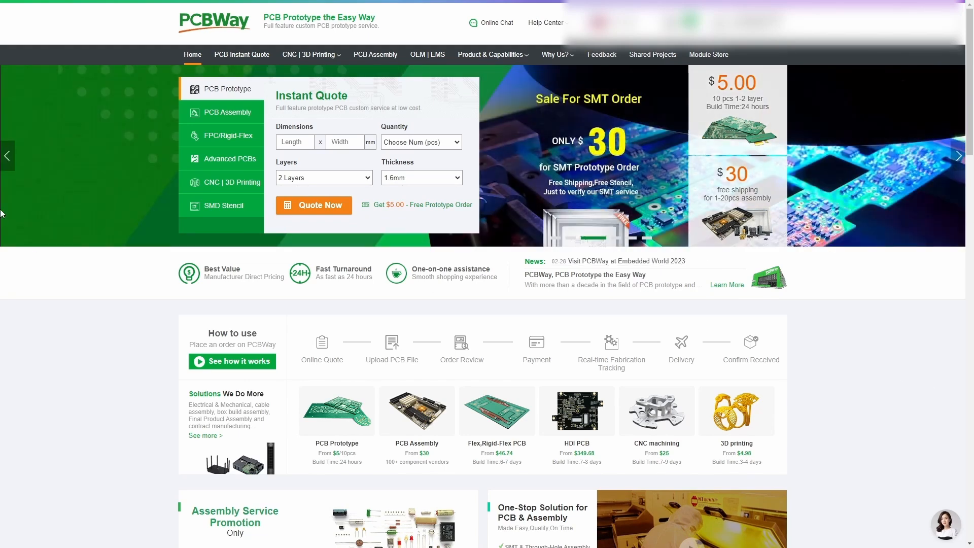
pyautogui.moveTo(482, 176)
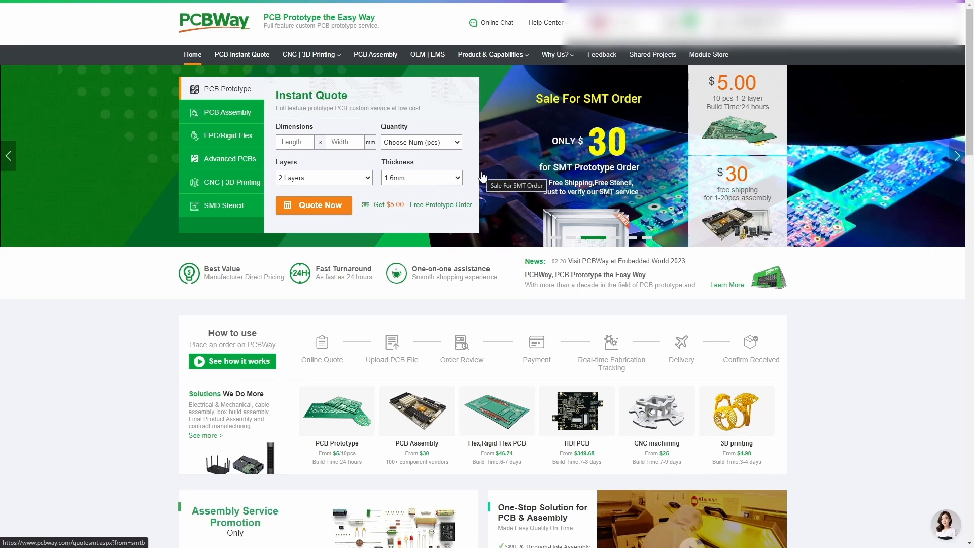
pyautogui.moveTo(652, 55)
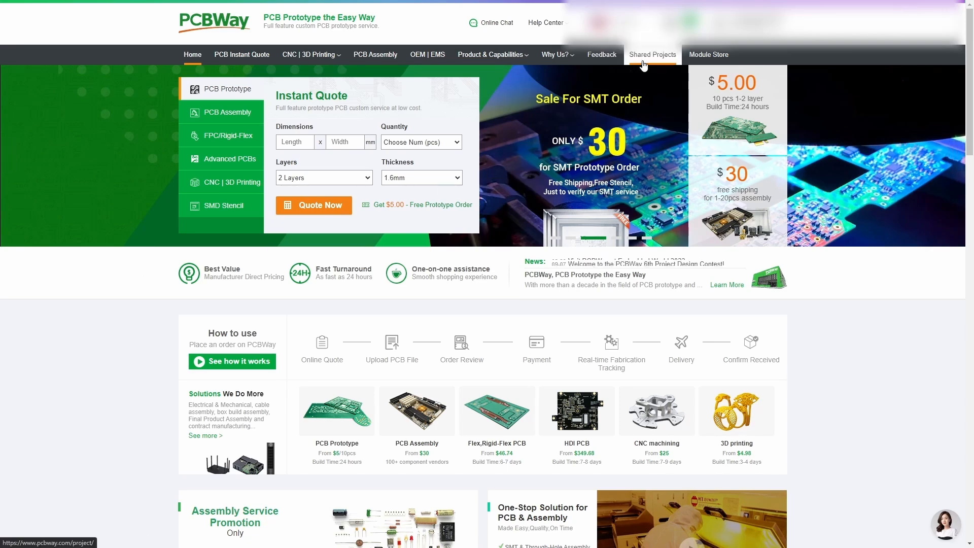
# Search the Shared Projects community for 'commodore'
pyautogui.click(653, 54)
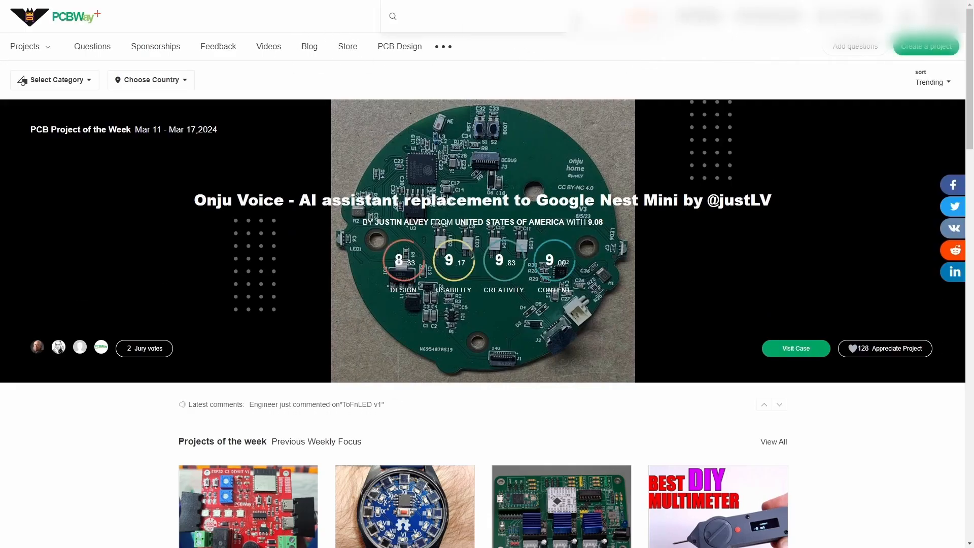
pyautogui.write('commodore')
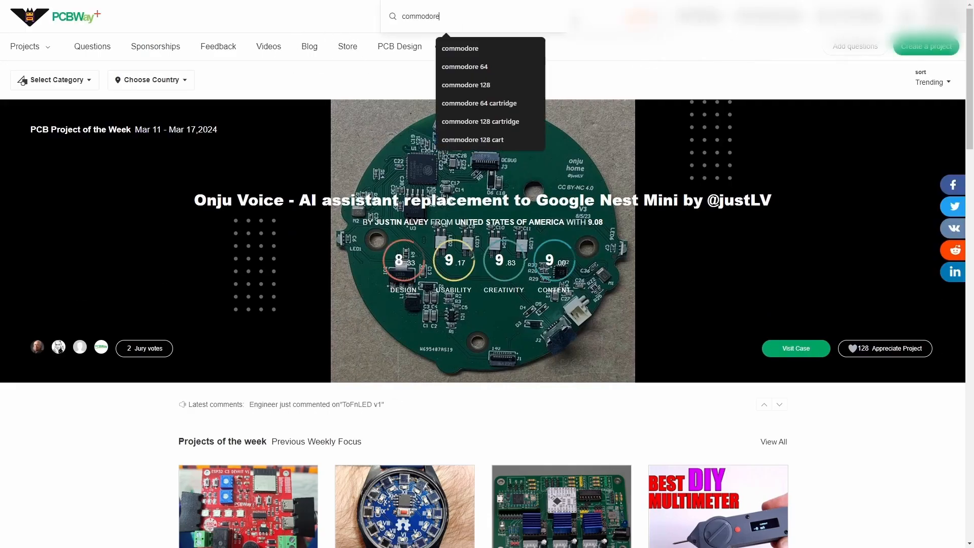
pyautogui.press('Enter')
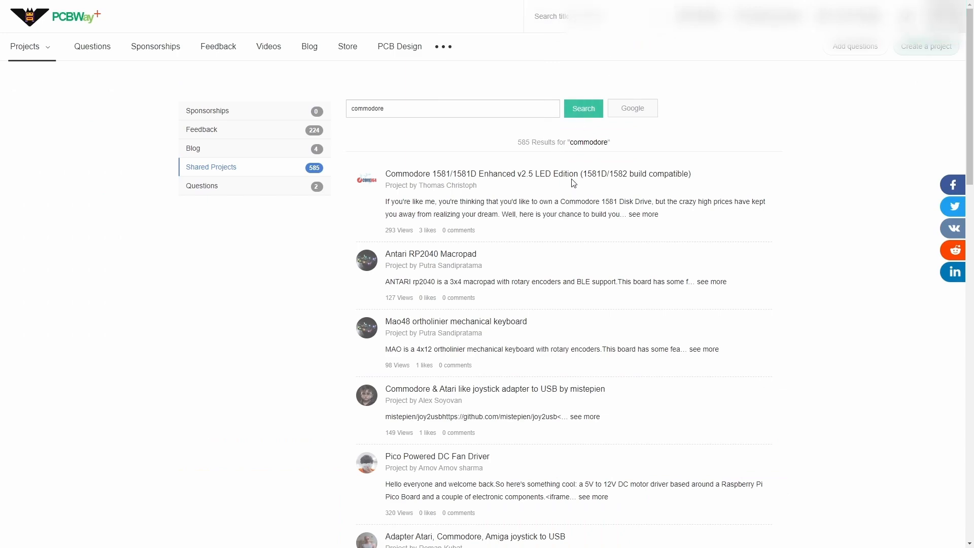
pyautogui.moveTo(448, 177)
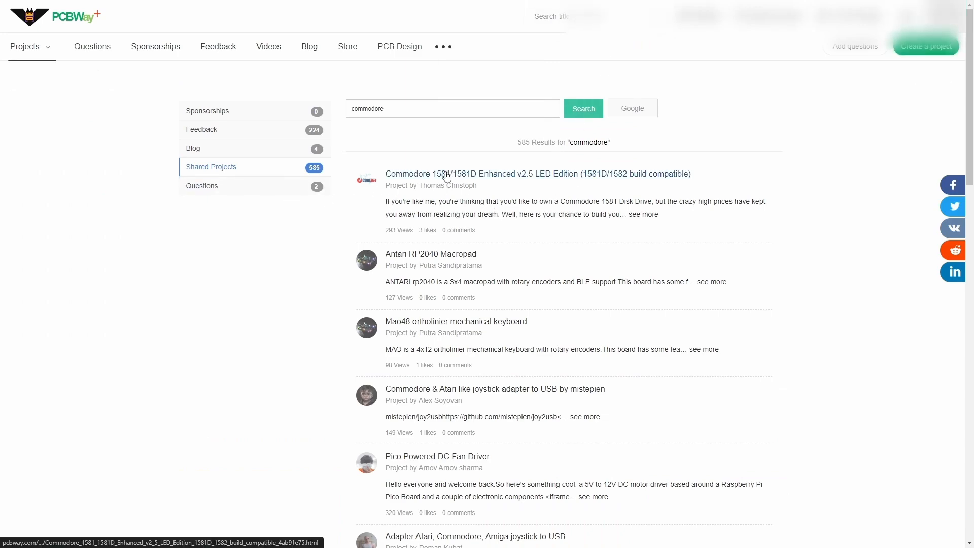
# Scroll through the commodore shared-project results
pyautogui.scroll(-3)
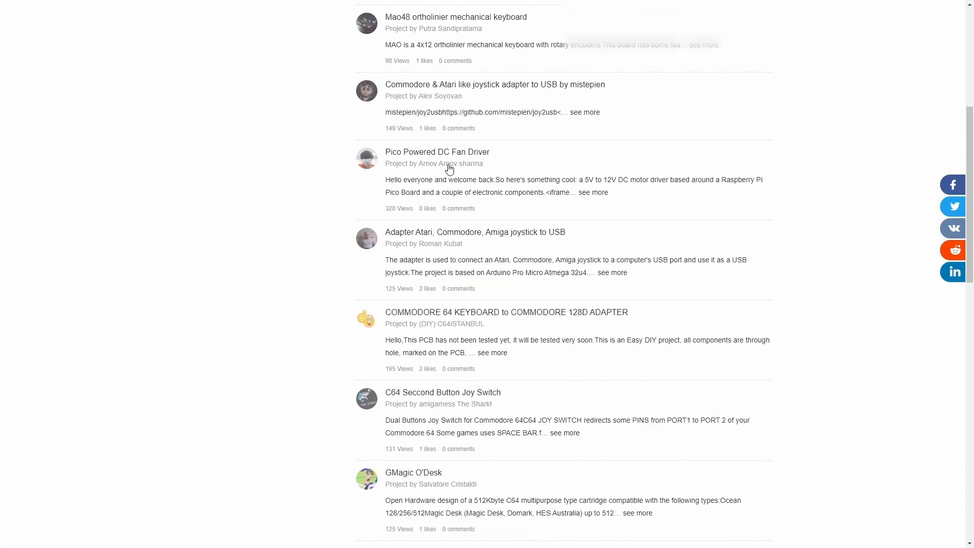
pyautogui.scroll(-3)
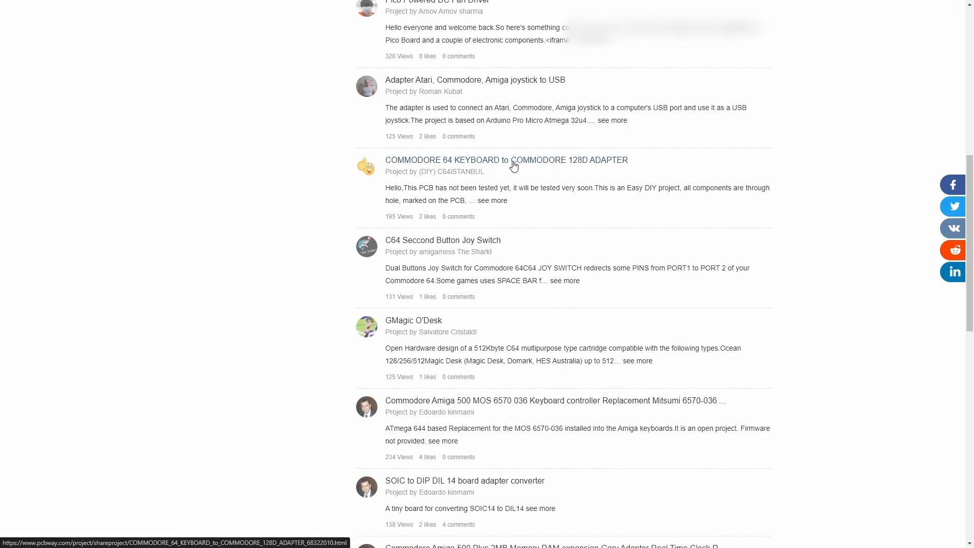
pyautogui.moveTo(532, 183)
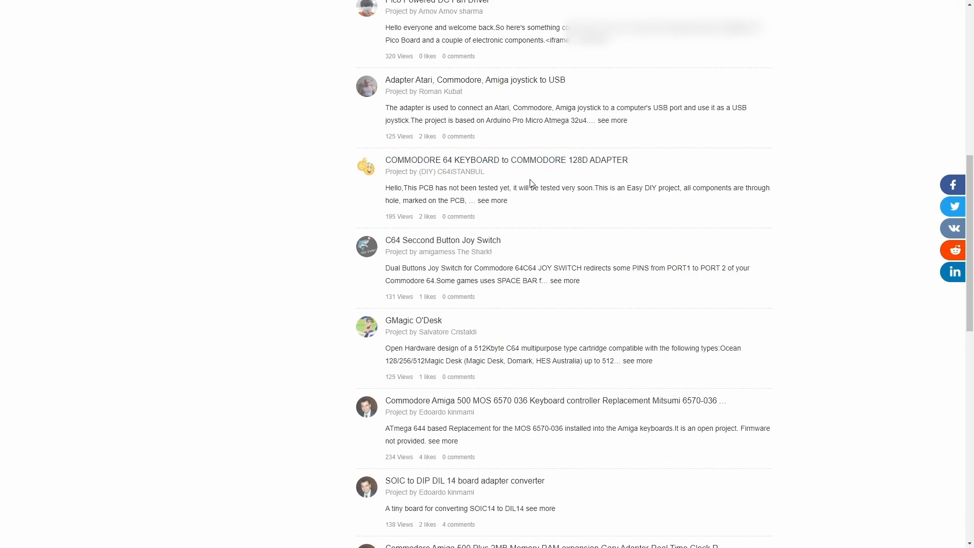
pyautogui.rightClick(500, 164)
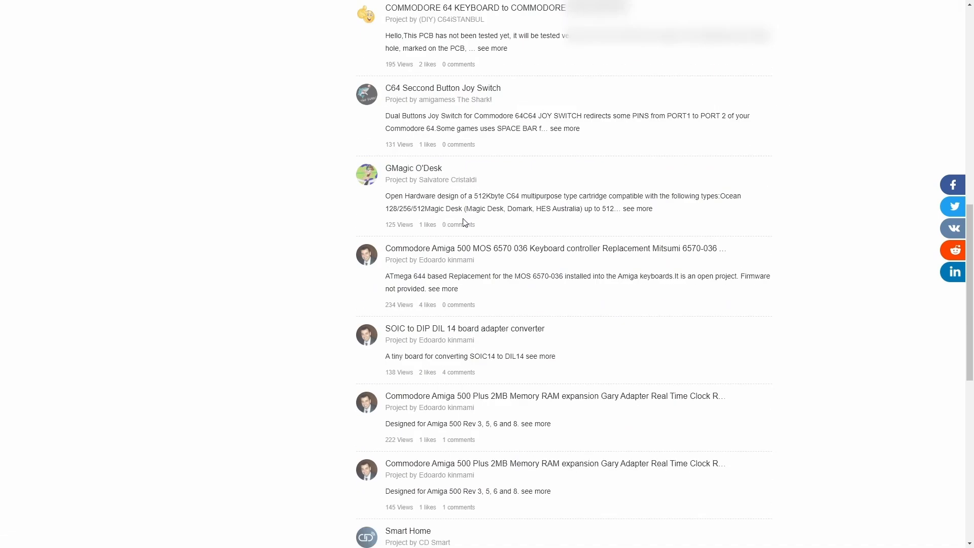
pyautogui.scroll(-3)
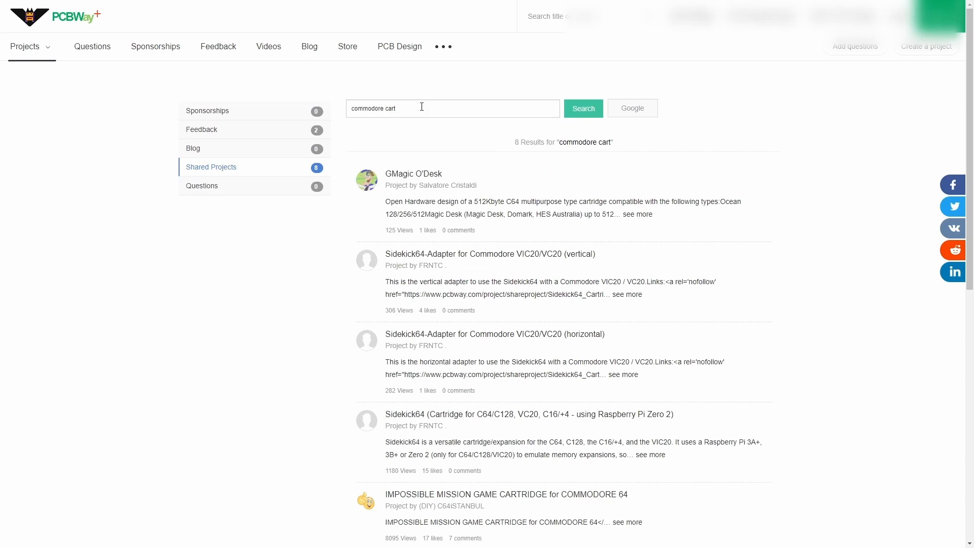
pyautogui.moveTo(439, 260)
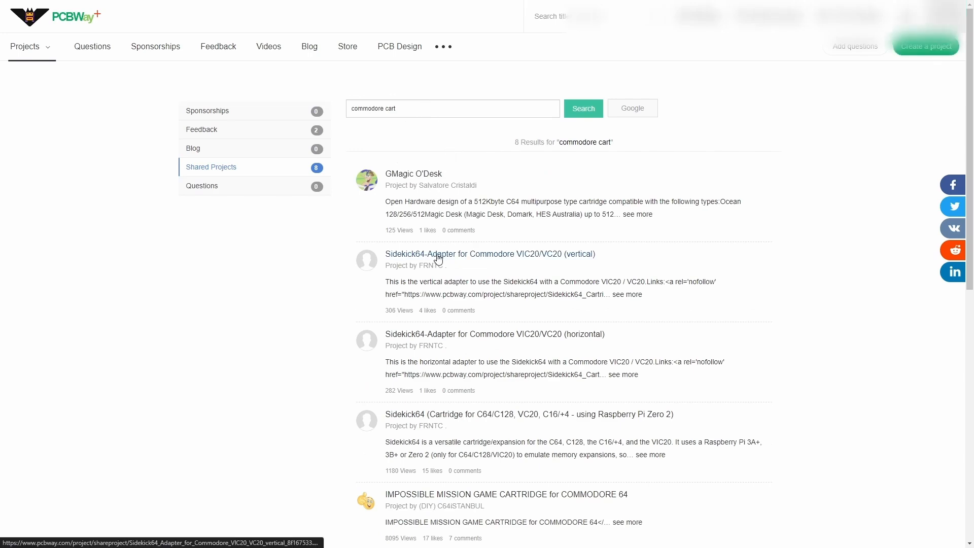
# Choose the IMPOSSIBLE MISSION GAME CARTRIDGE for COMMODORE 64 project from the results
pyautogui.scroll(-3)
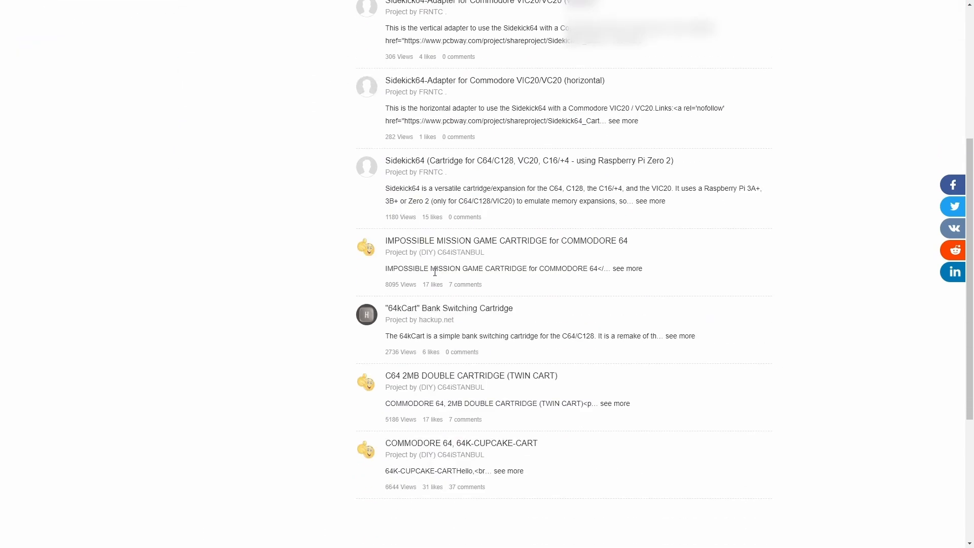
pyautogui.click(507, 240)
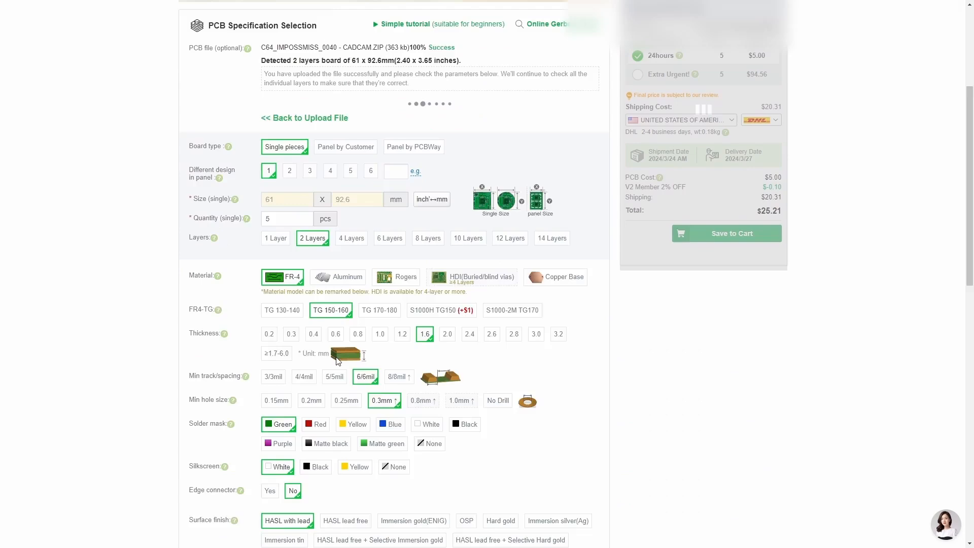
pyautogui.scroll(-3)
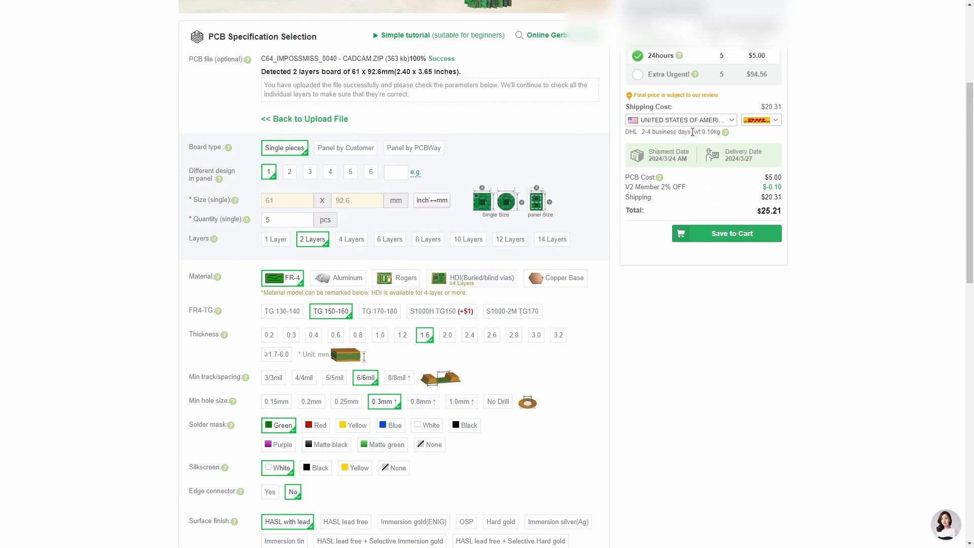
pyautogui.moveTo(686, 131)
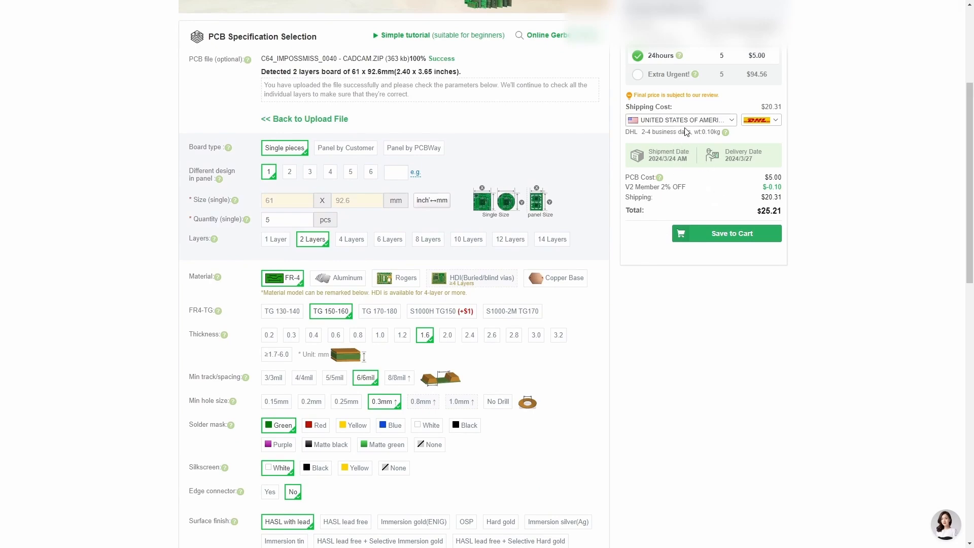
pyautogui.click(762, 119)
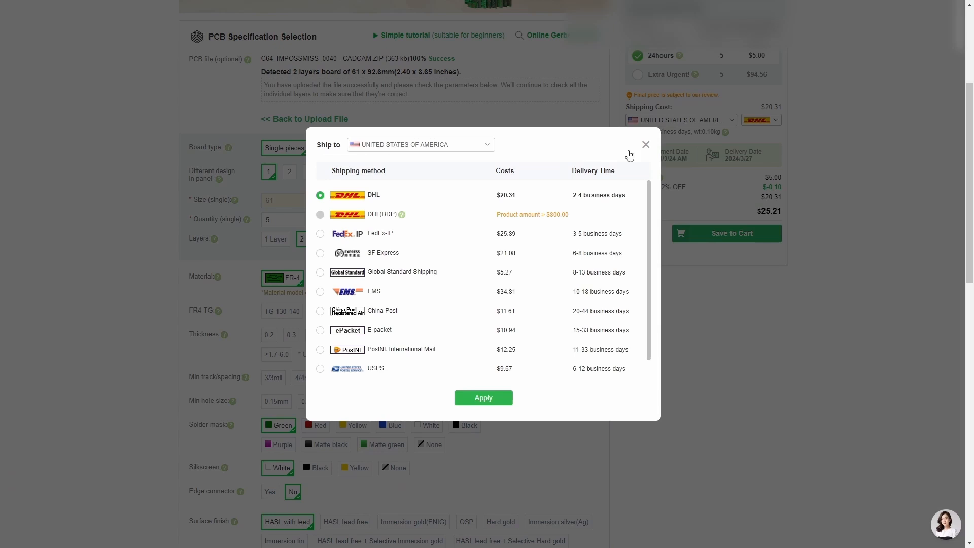
pyautogui.moveTo(488, 244)
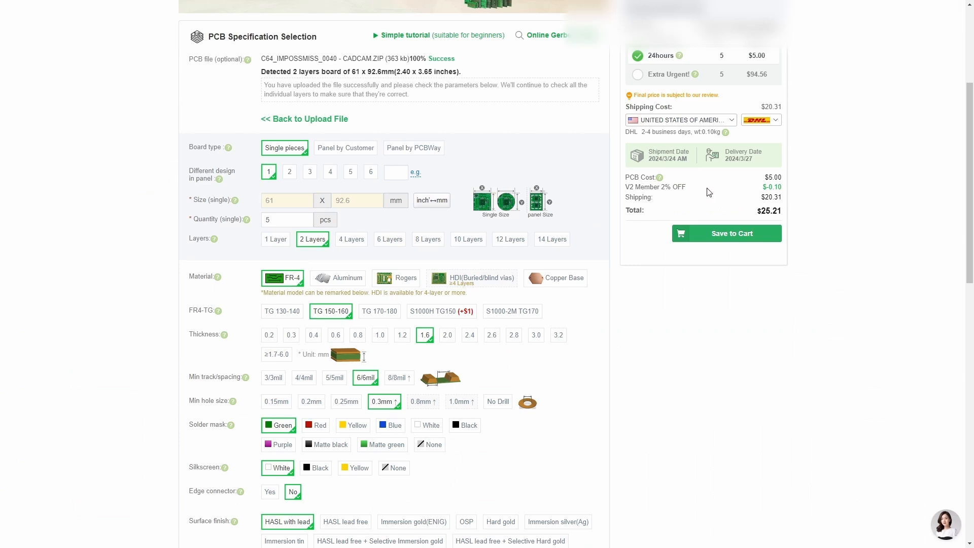
pyautogui.moveTo(513, 264)
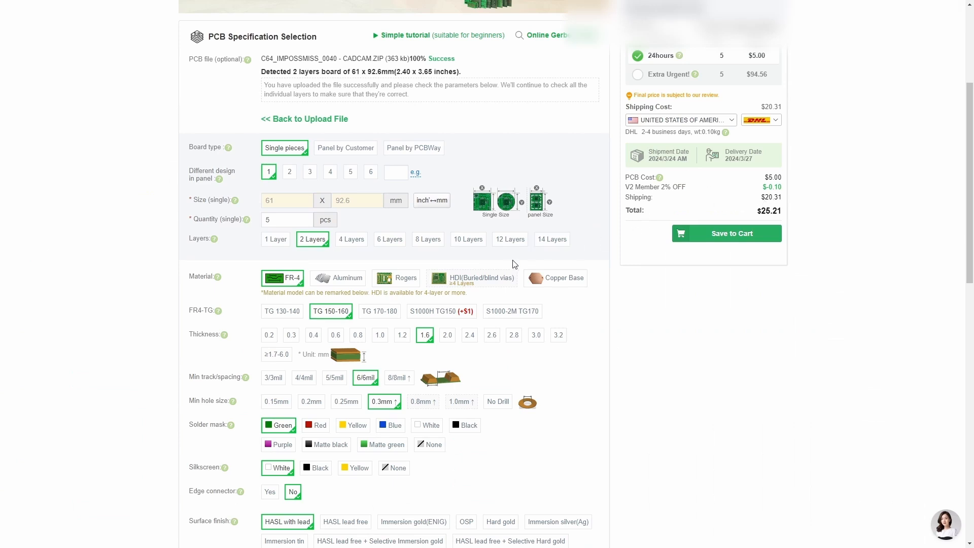
pyautogui.moveTo(475, 250)
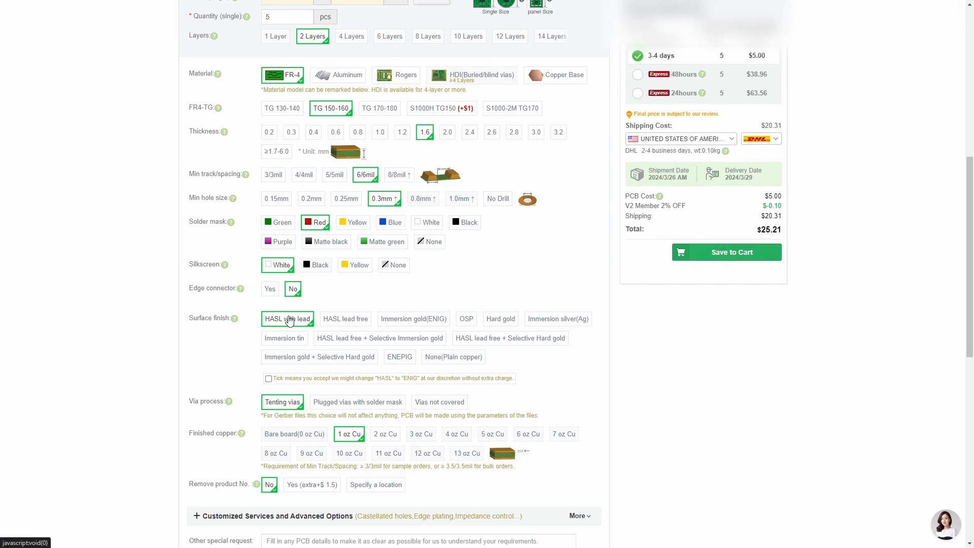
pyautogui.moveTo(413, 353)
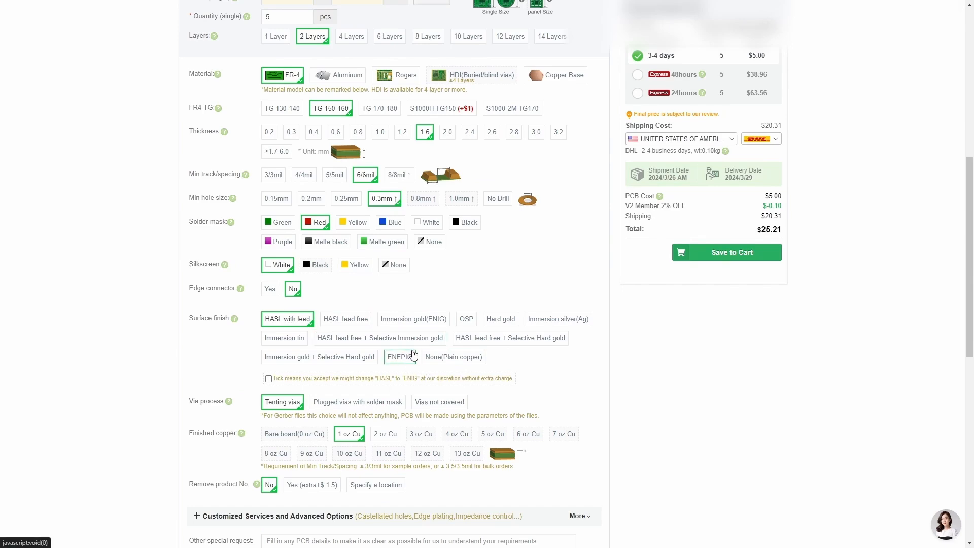
# Scroll down to review the remaining board options, then back up
pyautogui.scroll(-3)
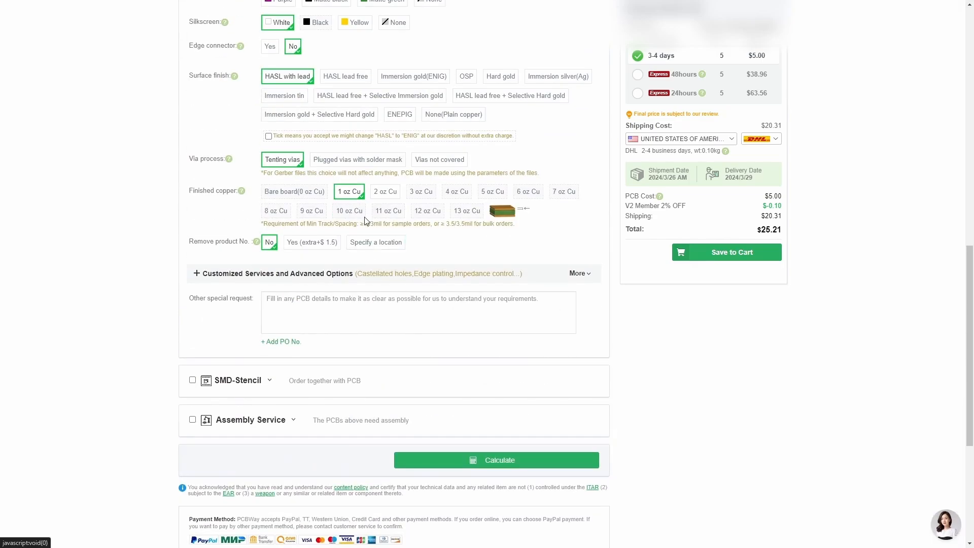
pyautogui.scroll(3)
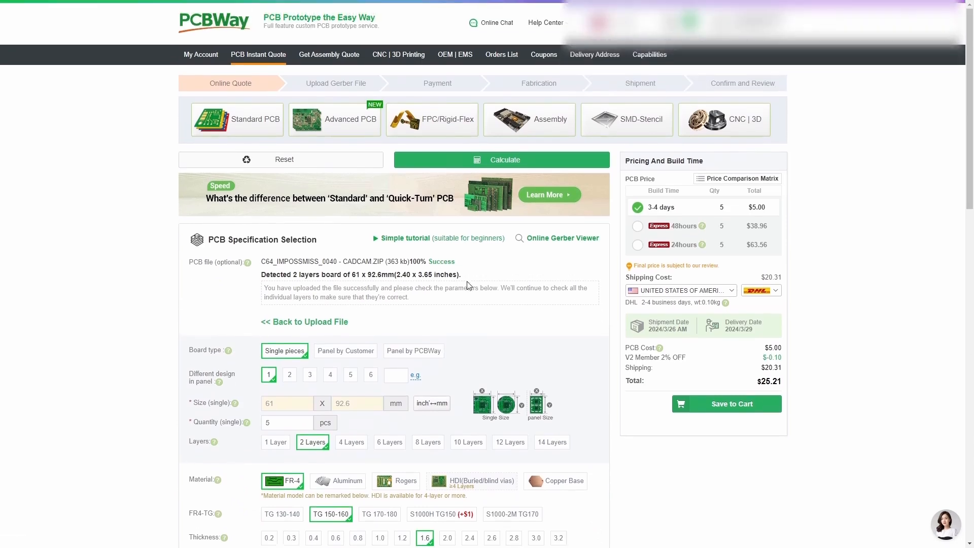
pyautogui.moveTo(505, 286)
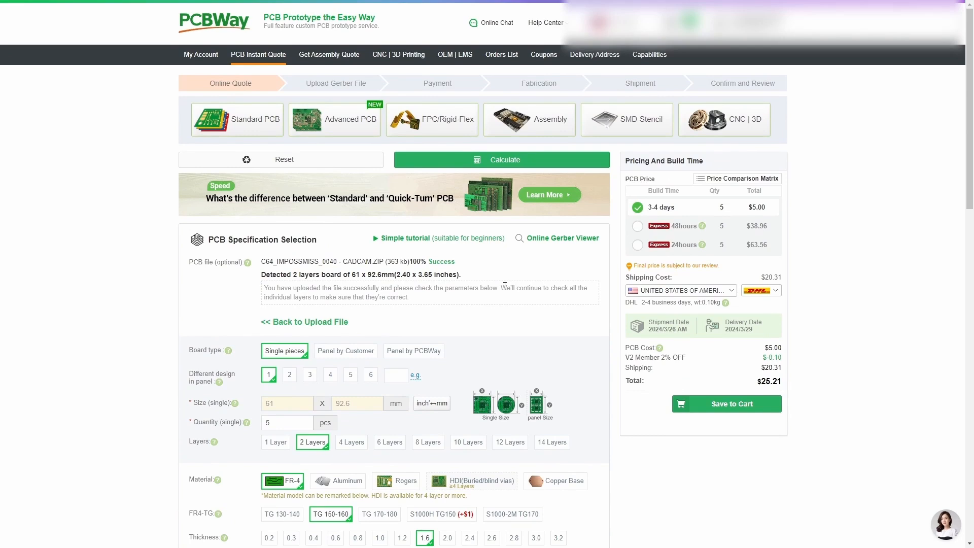
pyautogui.moveTo(472, 189)
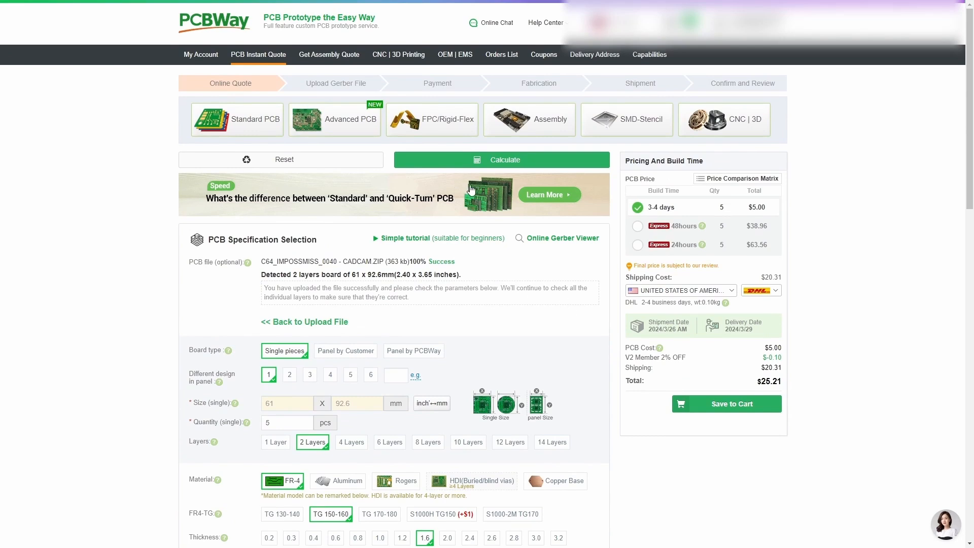
pyautogui.moveTo(499, 176)
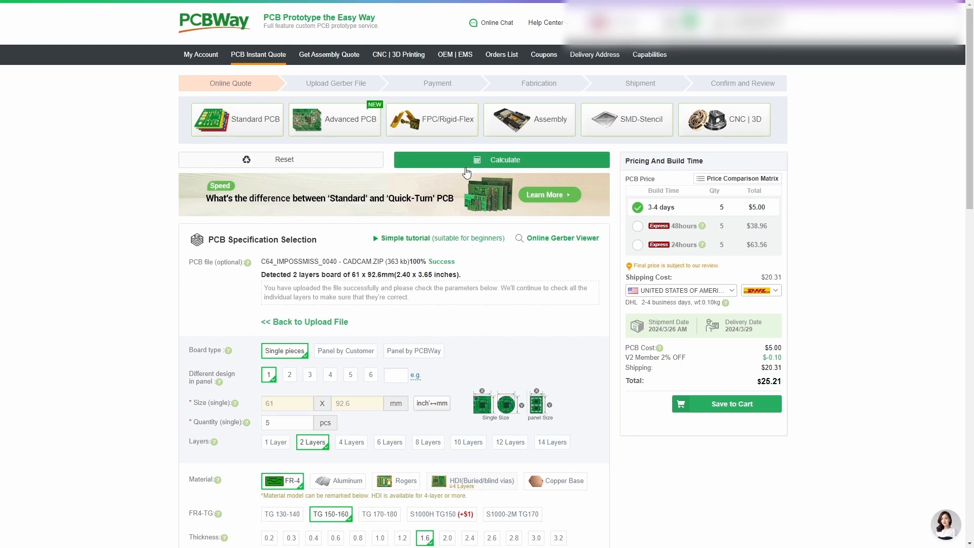
pyautogui.moveTo(516, 268)
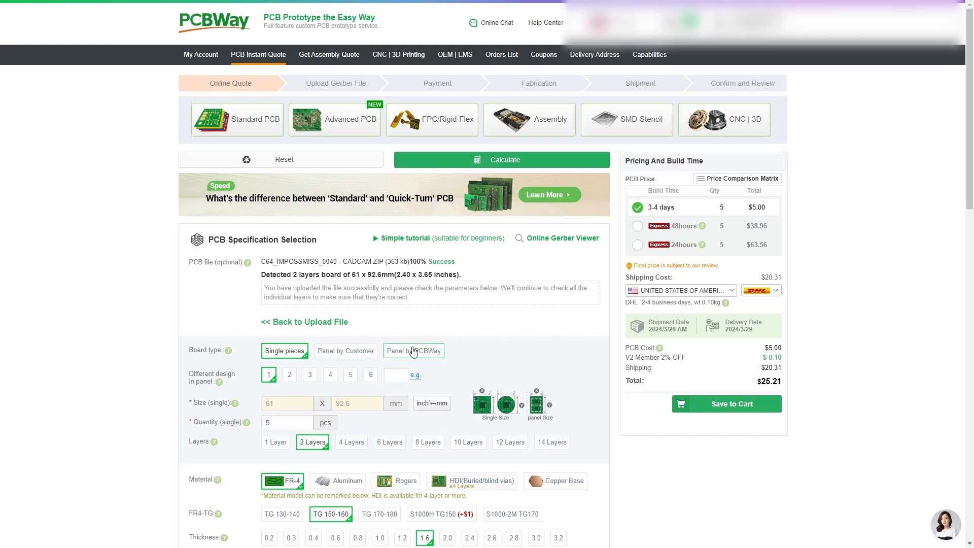
pyautogui.scroll(-3)
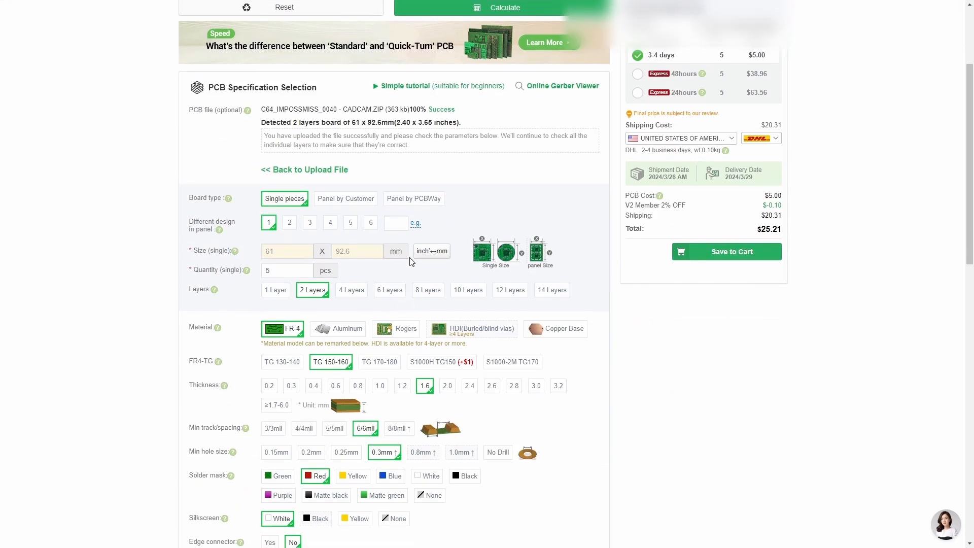
pyautogui.moveTo(419, 199)
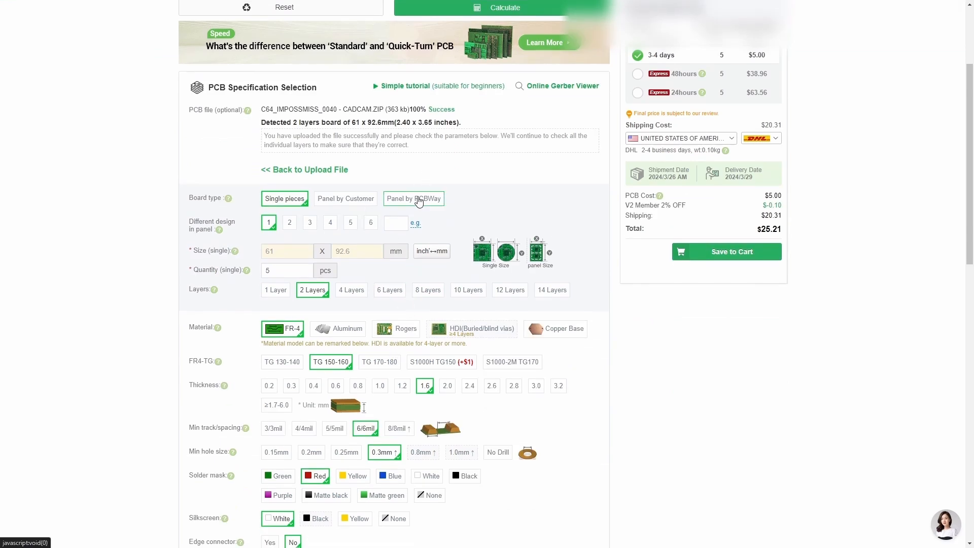